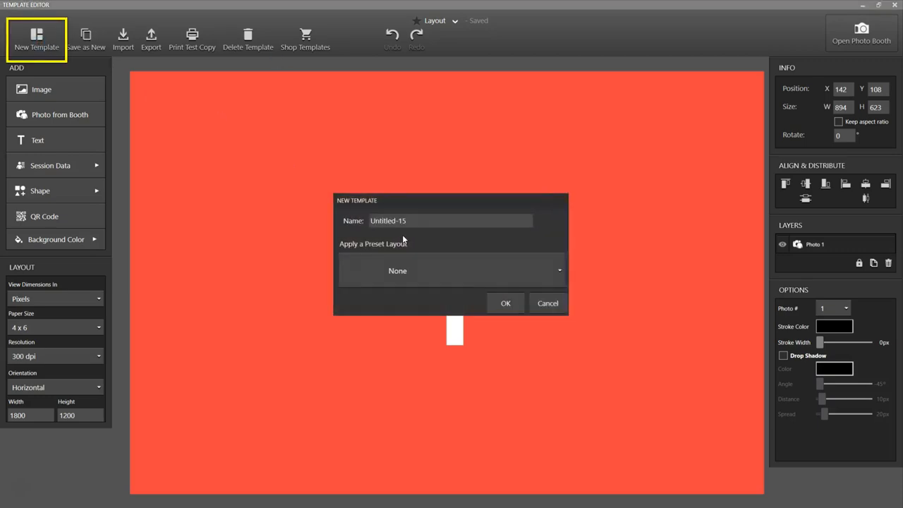
Create the 'Kate & Jack's Wedding' template from the One Large, Three Small (horizontal) preset.
click(452, 270)
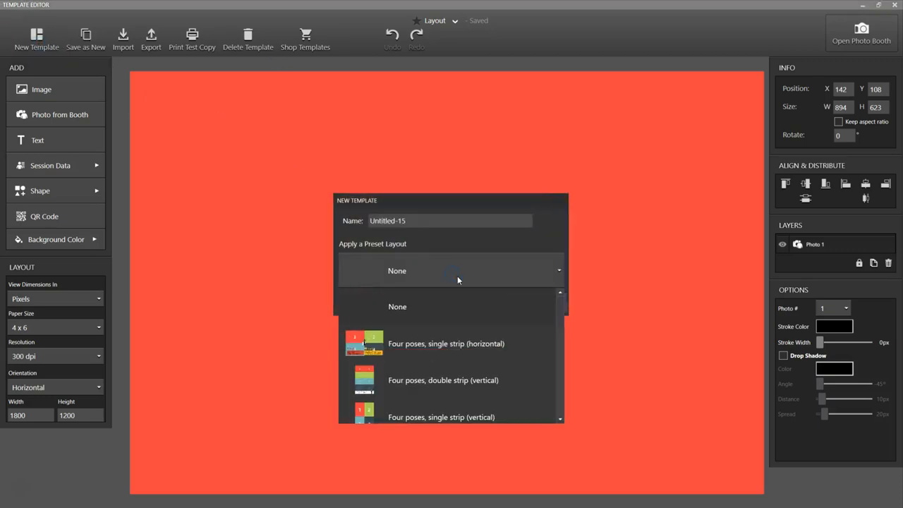
scroll(down, 3)
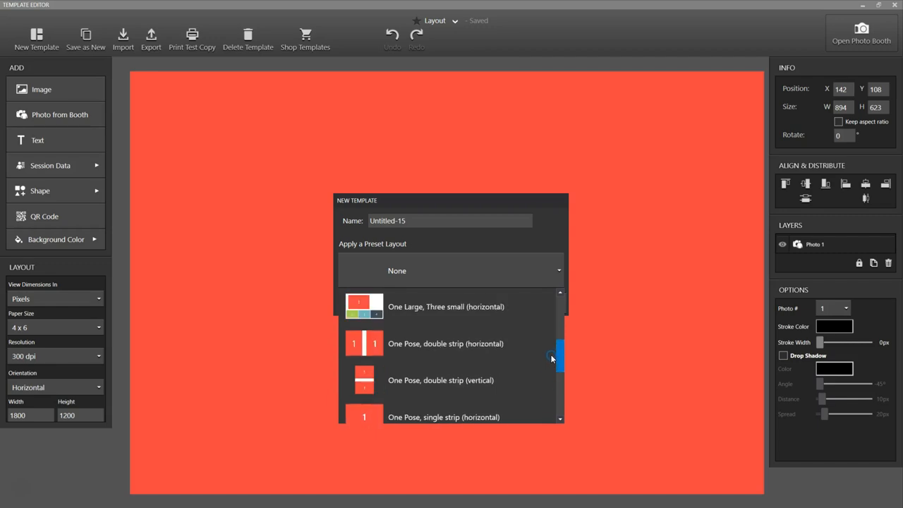
click(446, 307)
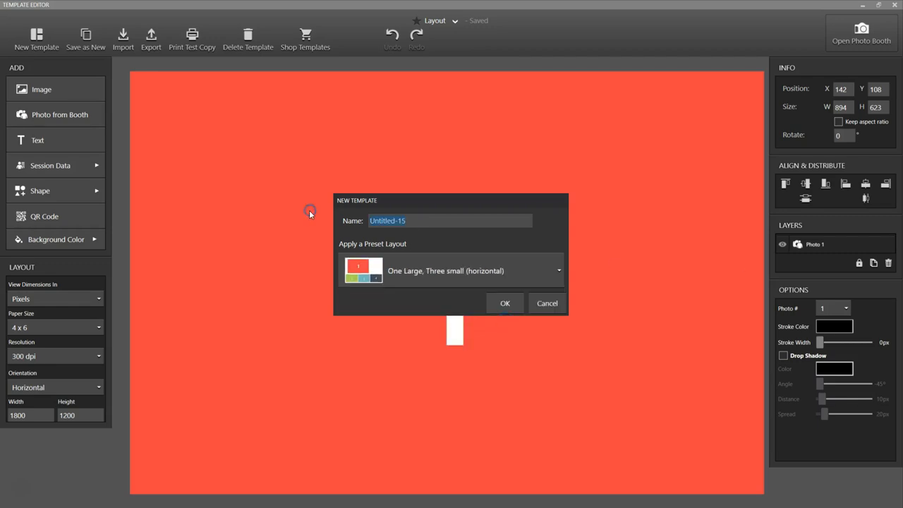
text(Kate & Jack's Wedding)
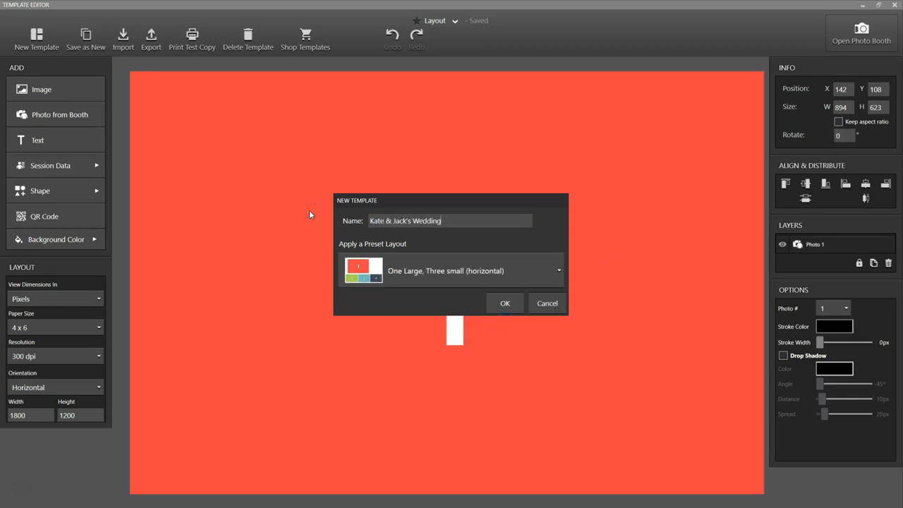
click(506, 303)
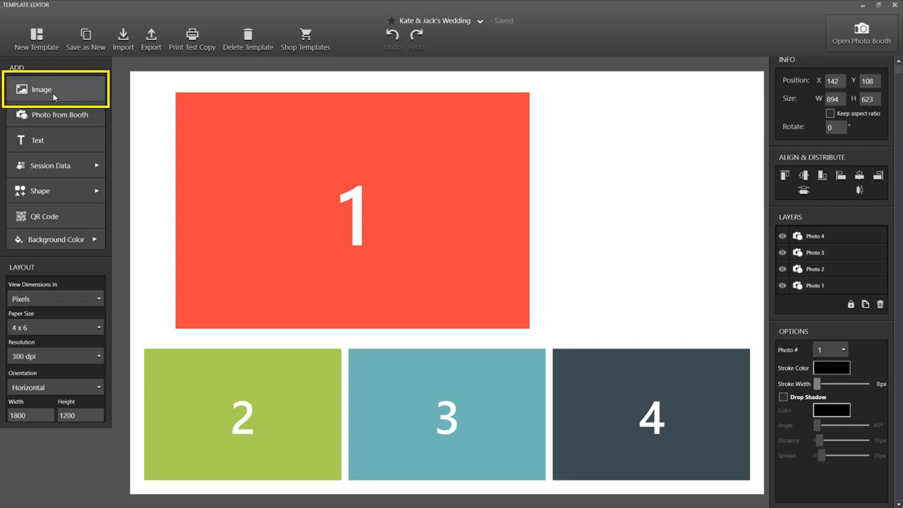
Insert the 3 Hearts graphic and move it into the blank top-right area.
click(41, 89)
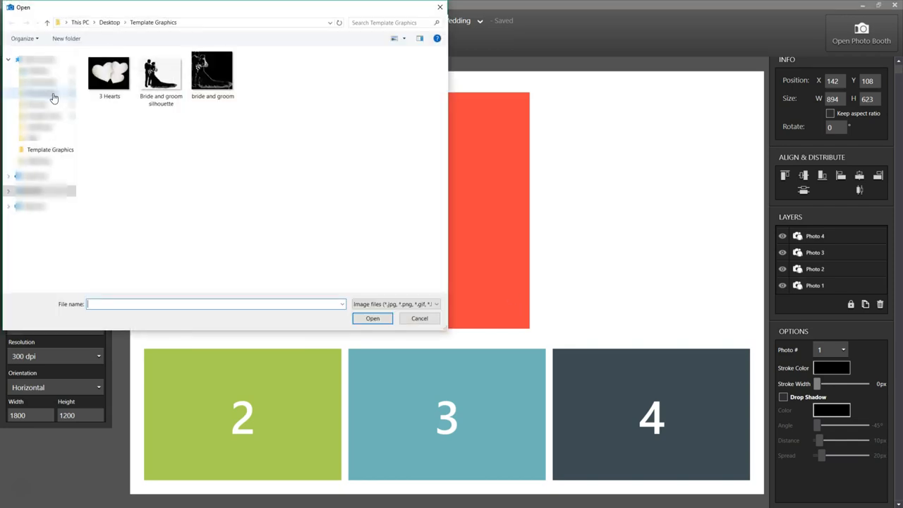
click(109, 74)
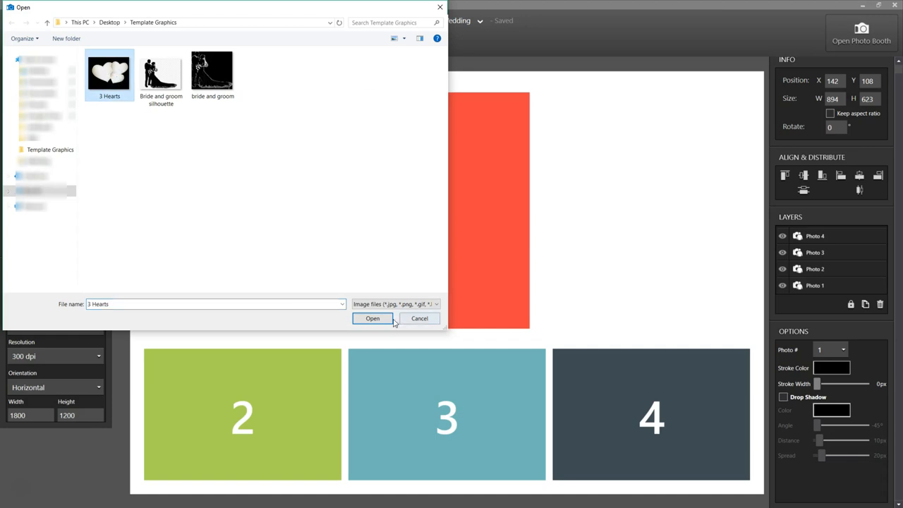
click(372, 319)
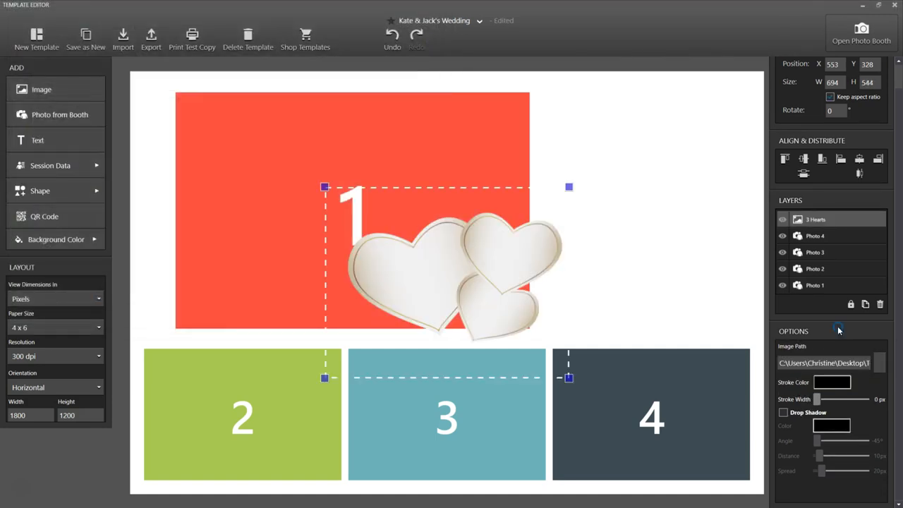
drag(451, 261, 646, 184)
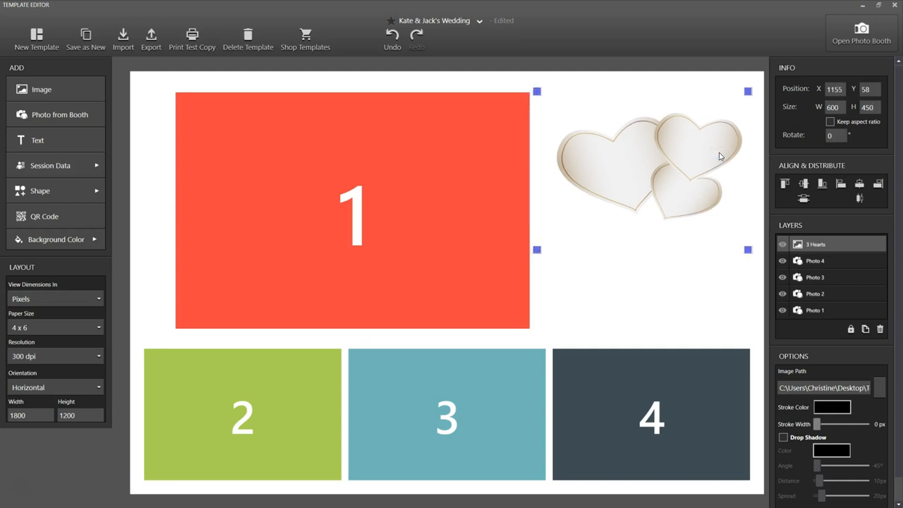
Add a 'Kate &' text layer coloured cyan in the Freestyle Script font.
click(37, 140)
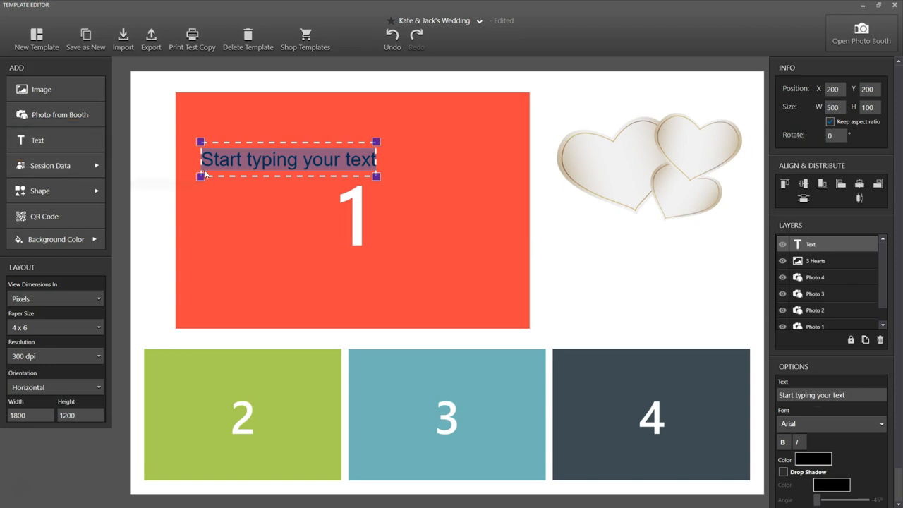
text(Kate &)
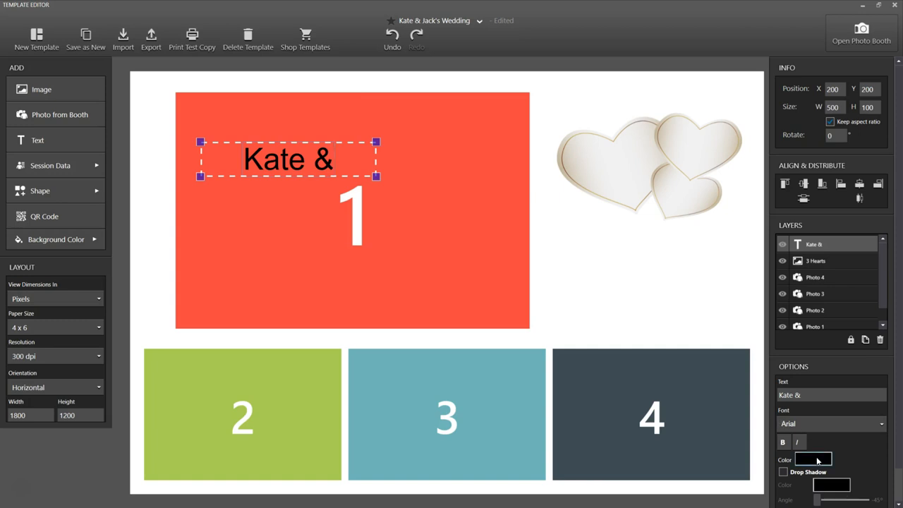
click(813, 459)
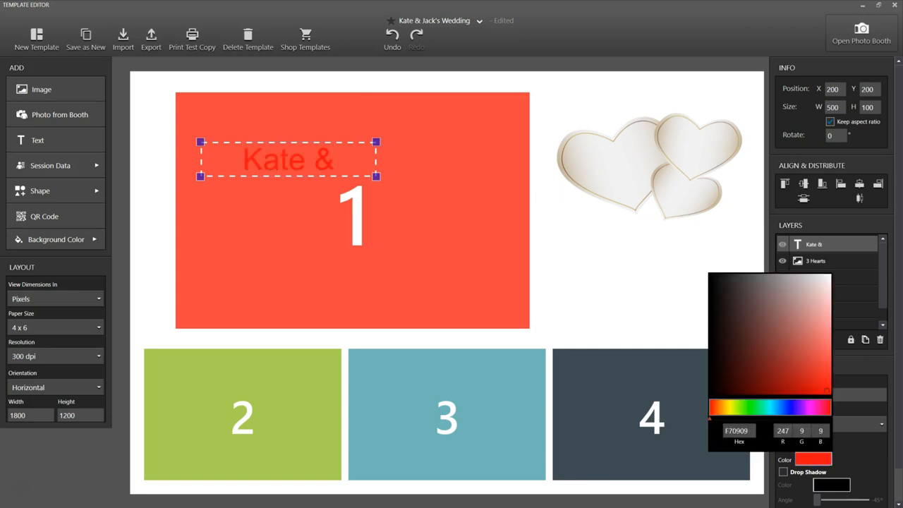
click(771, 407)
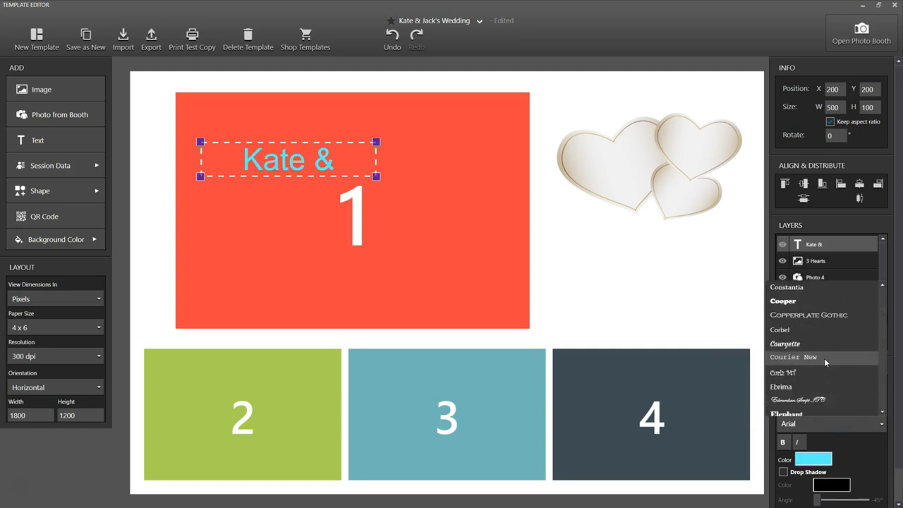
scroll(down, 3)
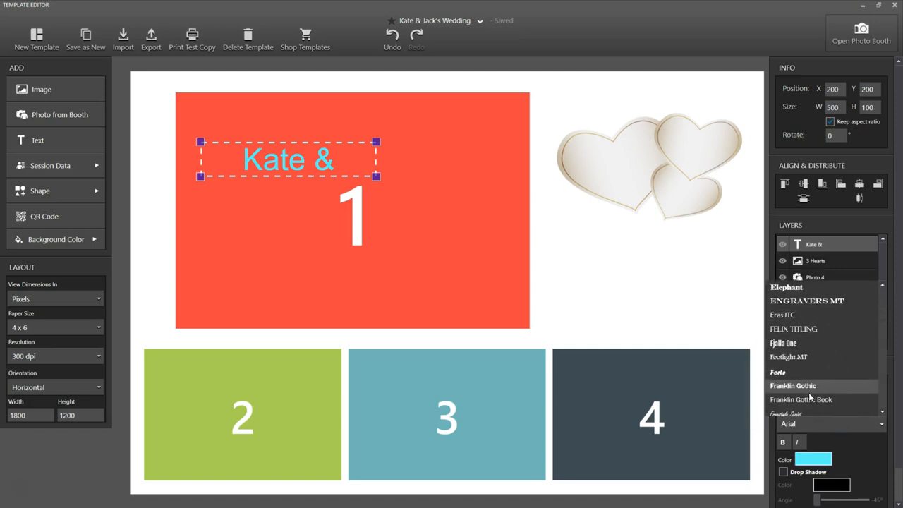
click(796, 423)
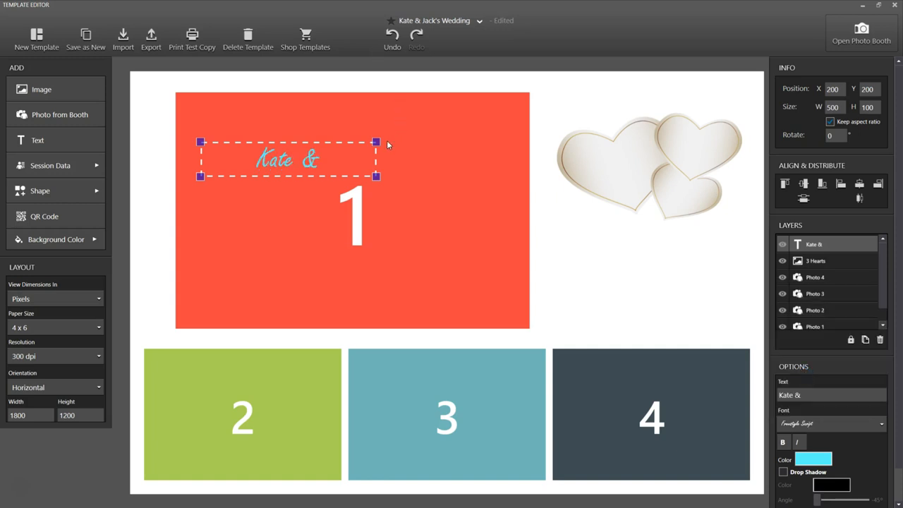
Move 'Kate &' onto the hearts and shorten the name text's drop-shadow distance.
drag(288, 158, 528, 145)
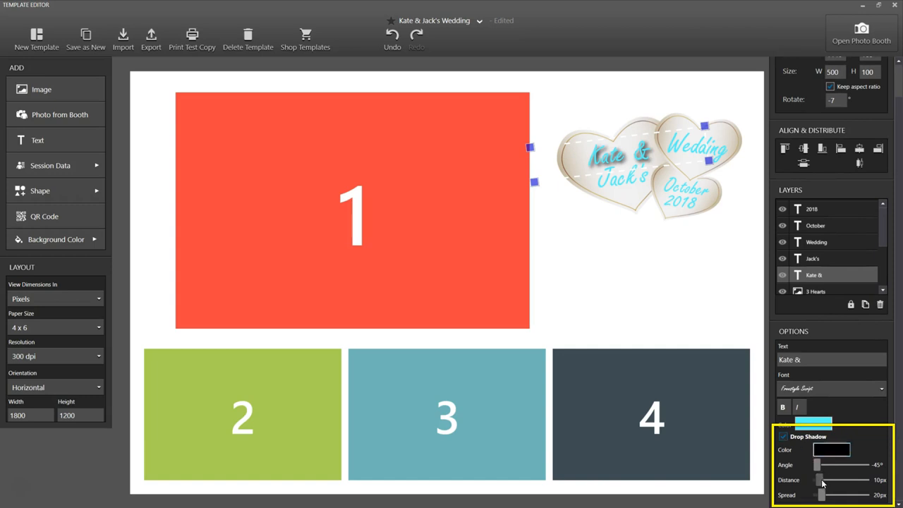
drag(832, 480, 821, 480)
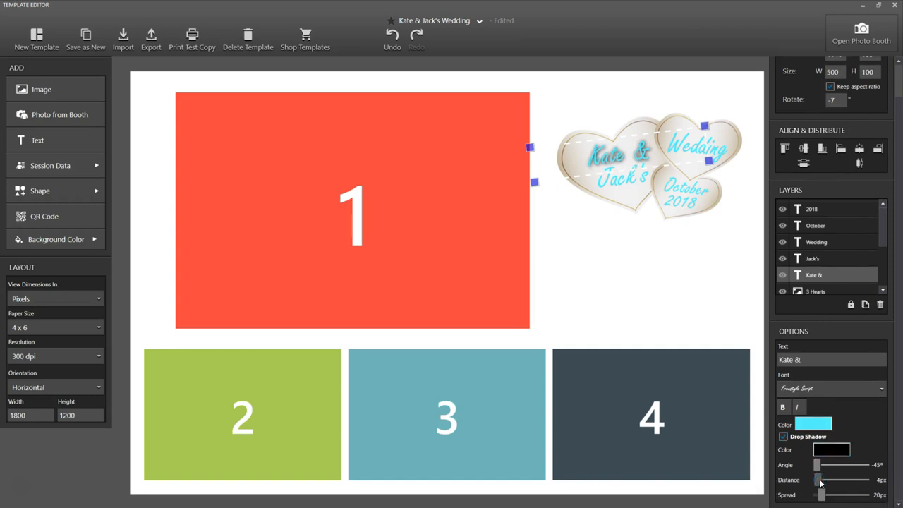
click(813, 258)
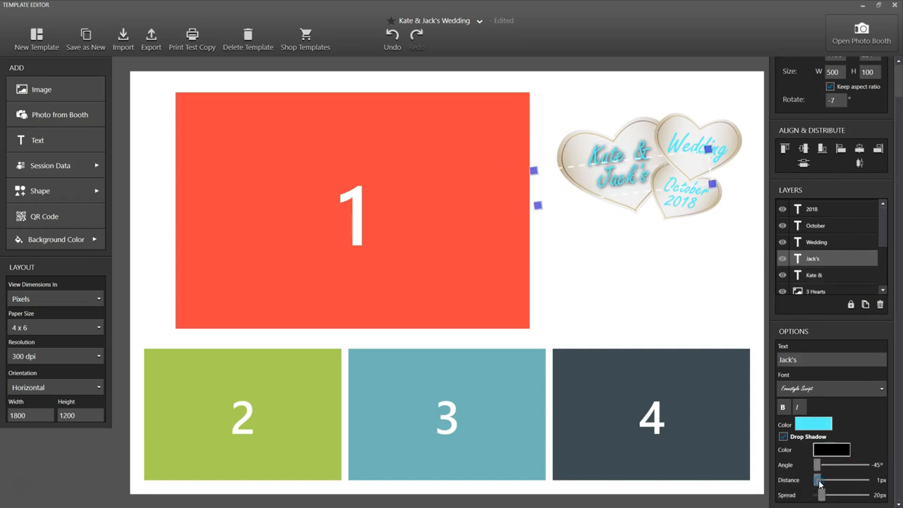
click(122, 39)
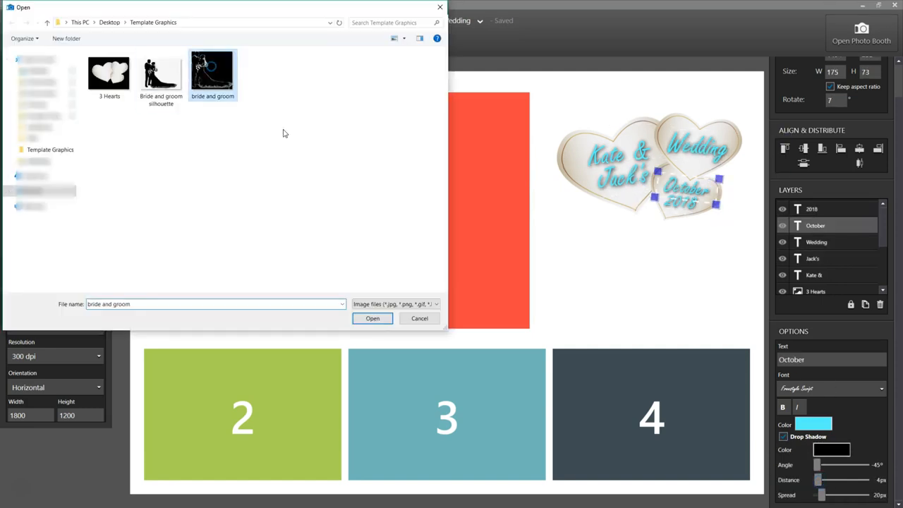
Place the bride-and-groom silhouette on the template beneath the hearts graphic.
click(372, 319)
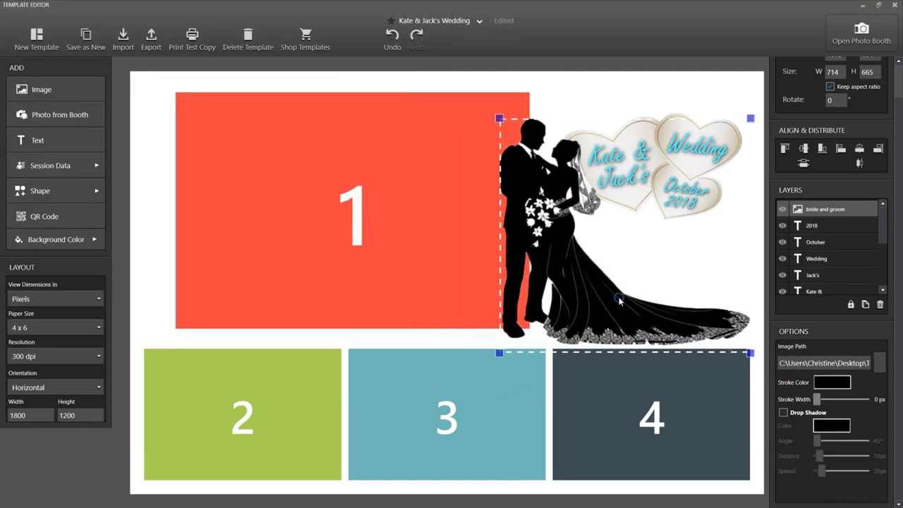
scroll(up, 3)
text(500)
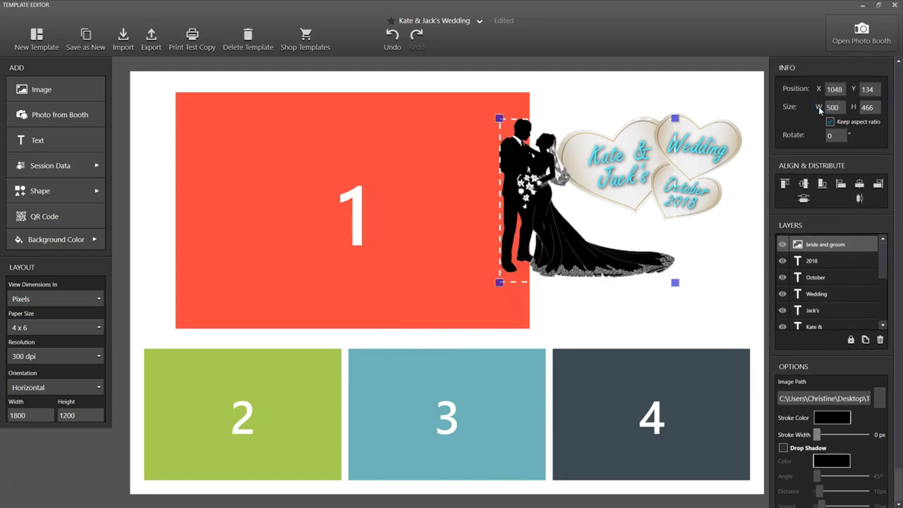
drag(565, 198, 596, 290)
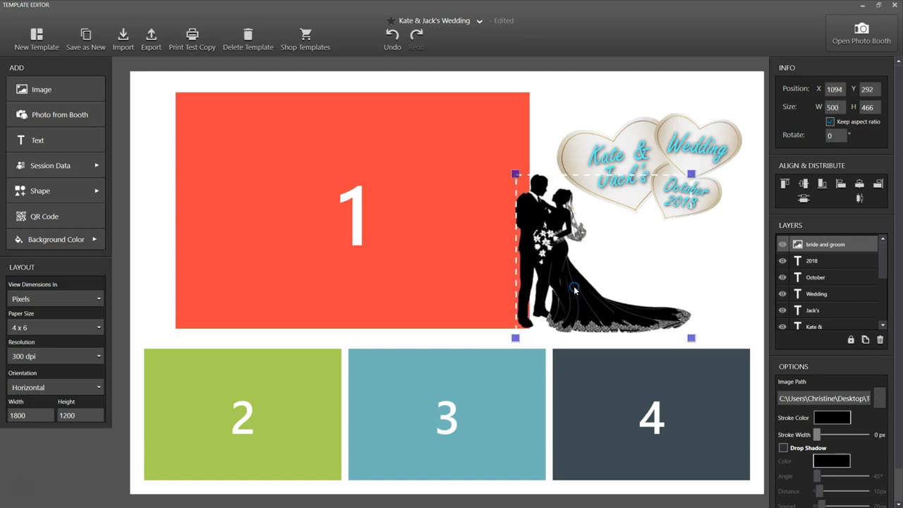
click(270, 221)
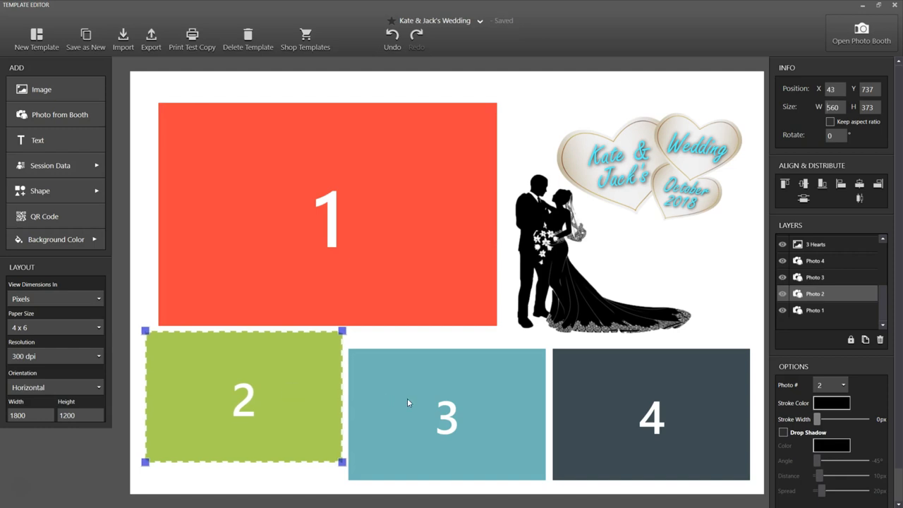
mouse_move(400, 402)
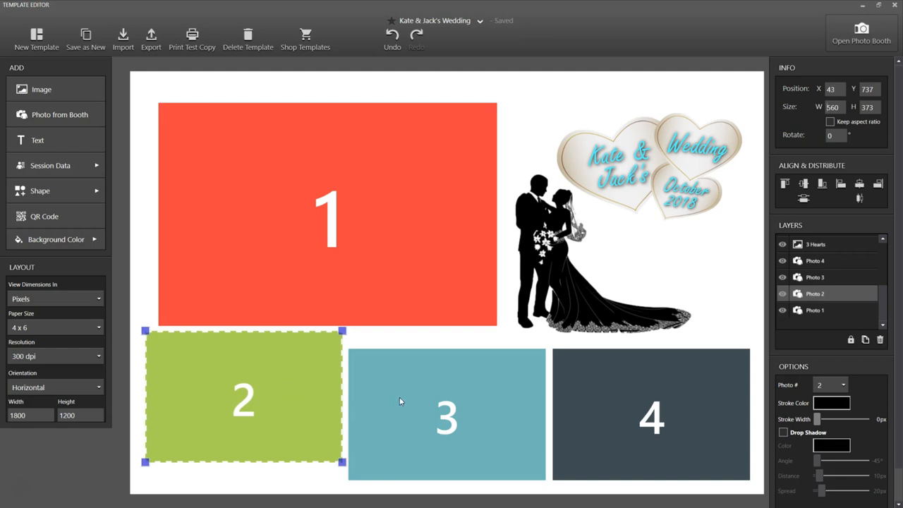
Add photo 3 to the selection with photo 2 to align the bottom row.
click(447, 416)
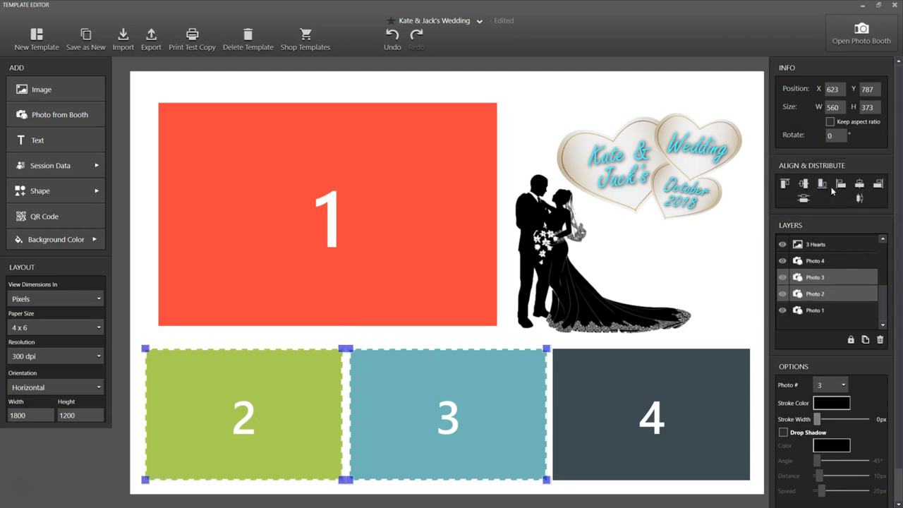
click(50, 165)
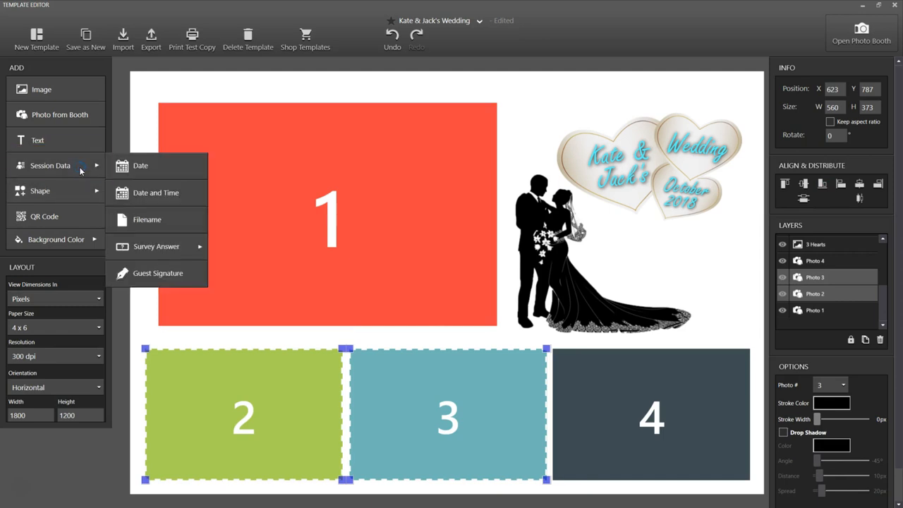
mouse_move(158, 273)
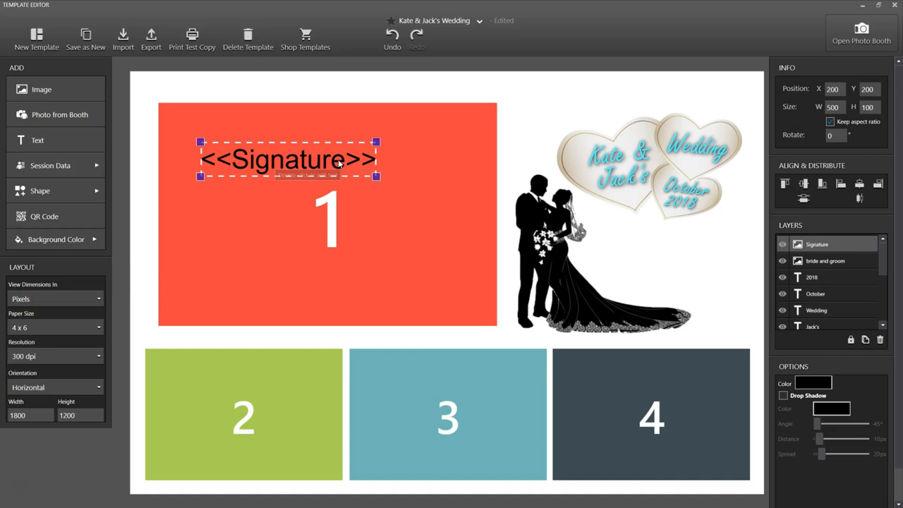
Move the guest signature field to the top-right corner, colour it cyan, add a drop shadow.
drag(288, 159, 648, 102)
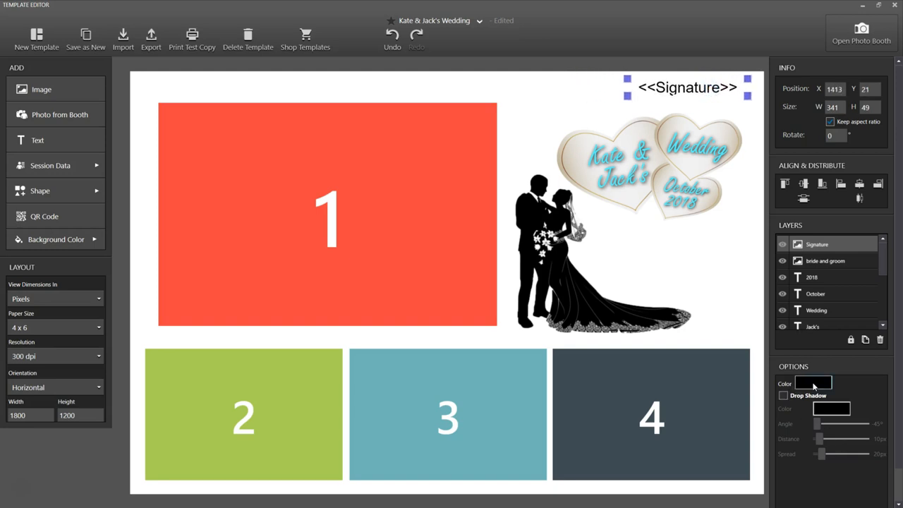
click(814, 384)
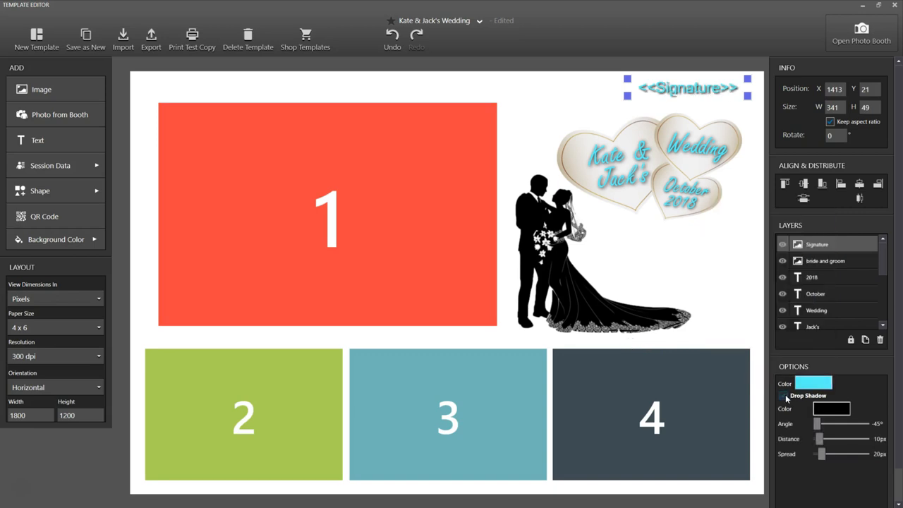
click(783, 395)
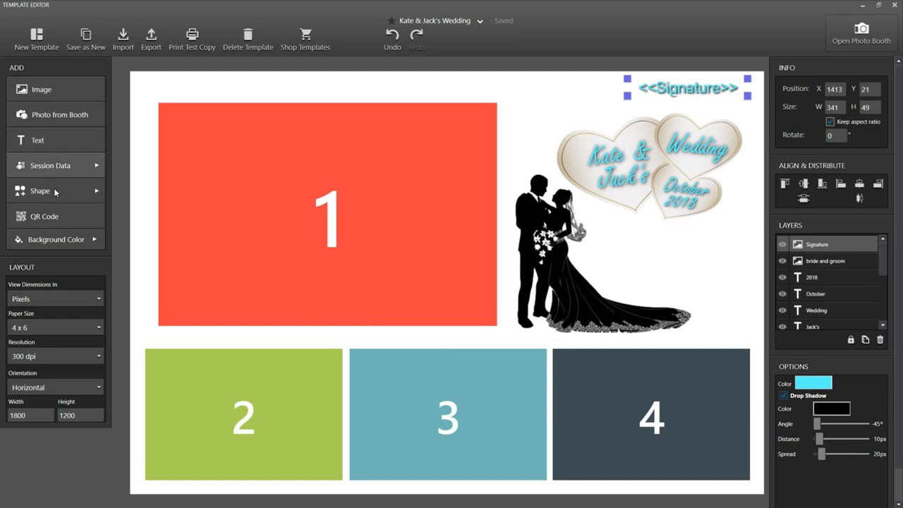
click(44, 216)
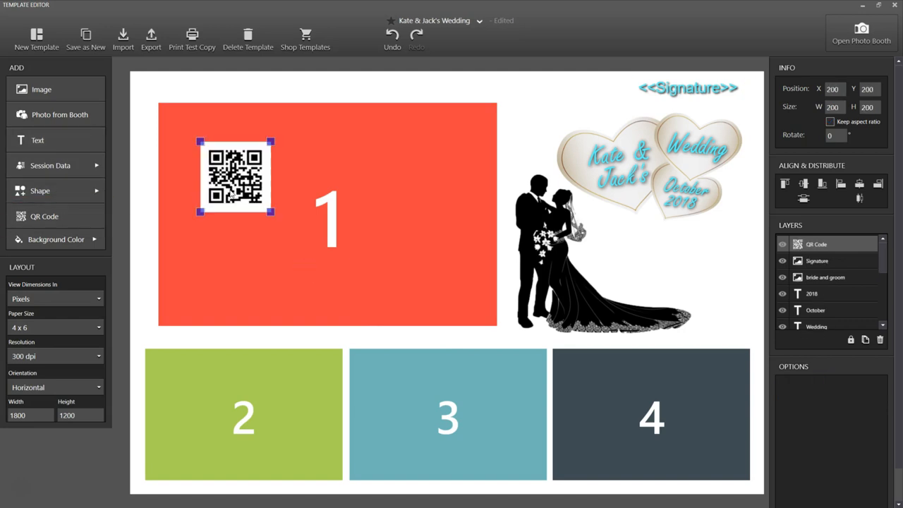
drag(235, 177, 724, 260)
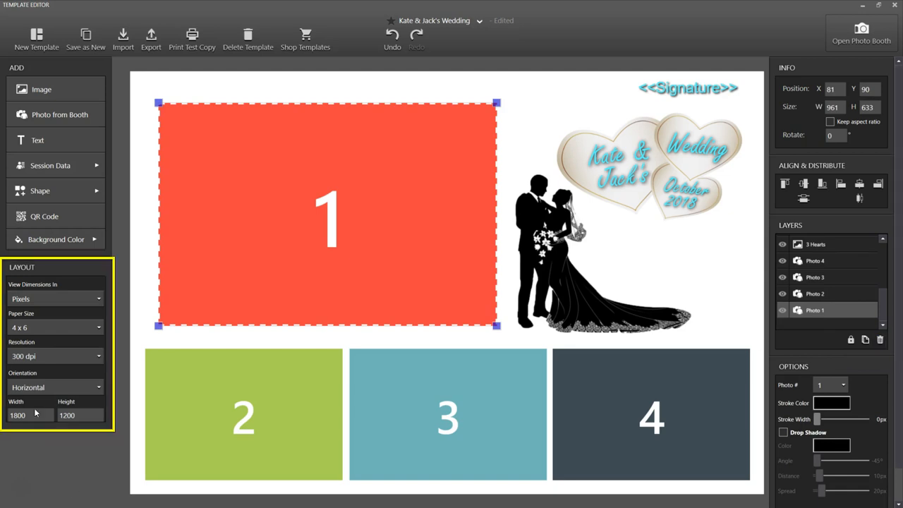
Try other orientation and paper options, then keep horizontal 4x6 and export as zip.
click(55, 387)
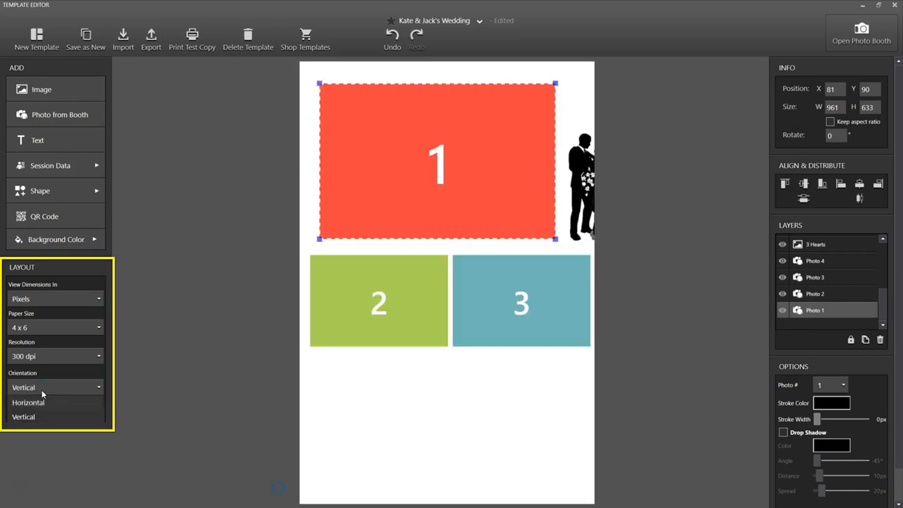
click(28, 402)
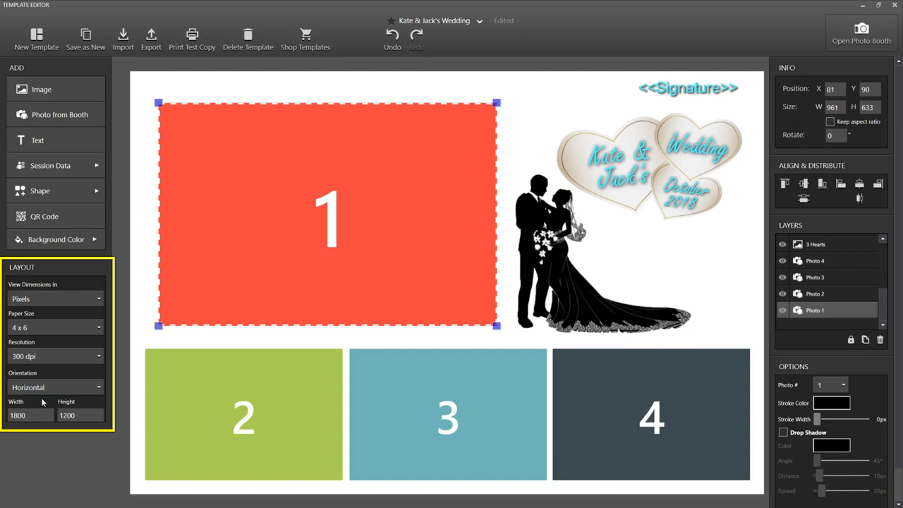
click(55, 328)
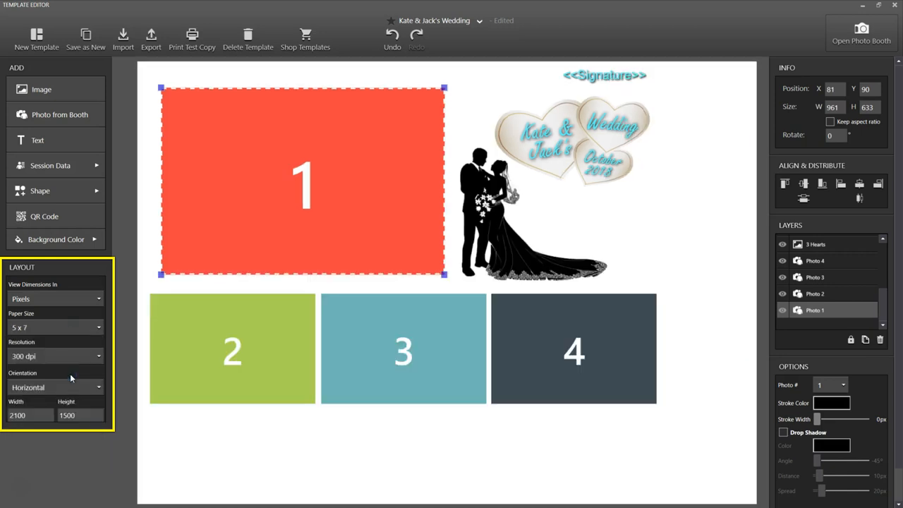
click(53, 328)
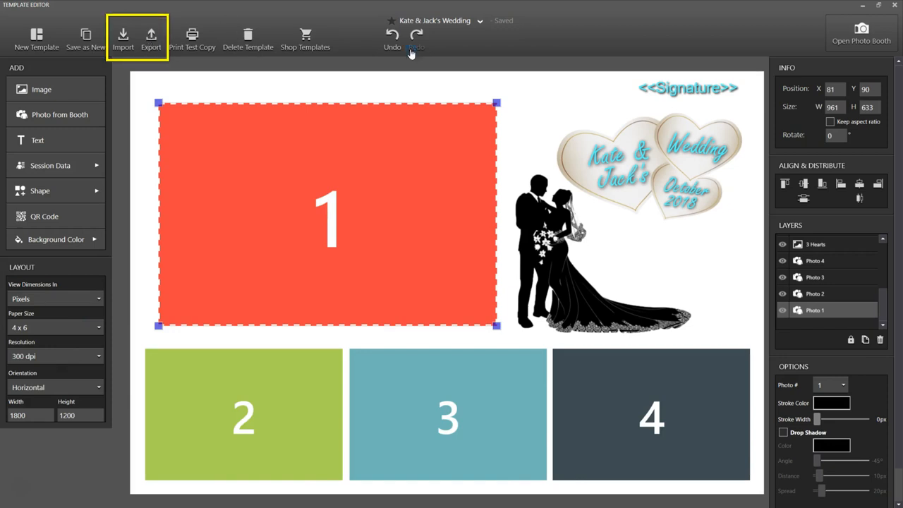
click(151, 38)
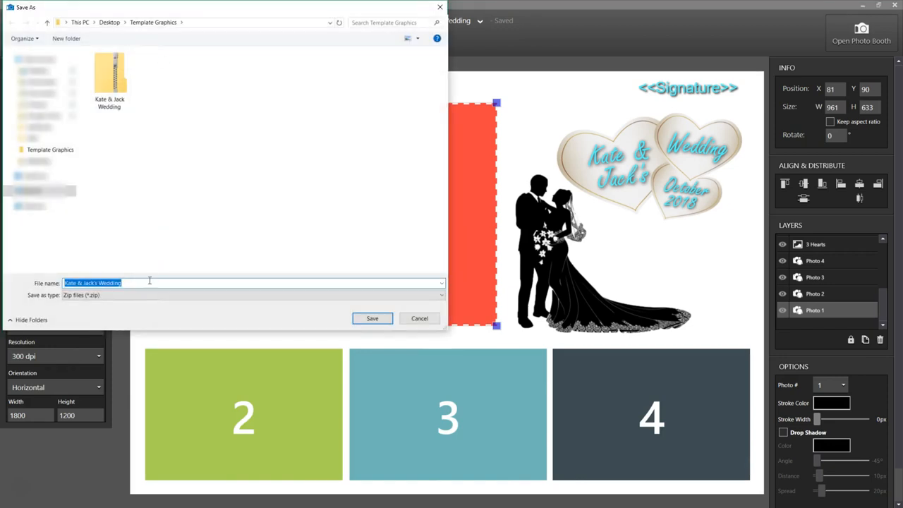